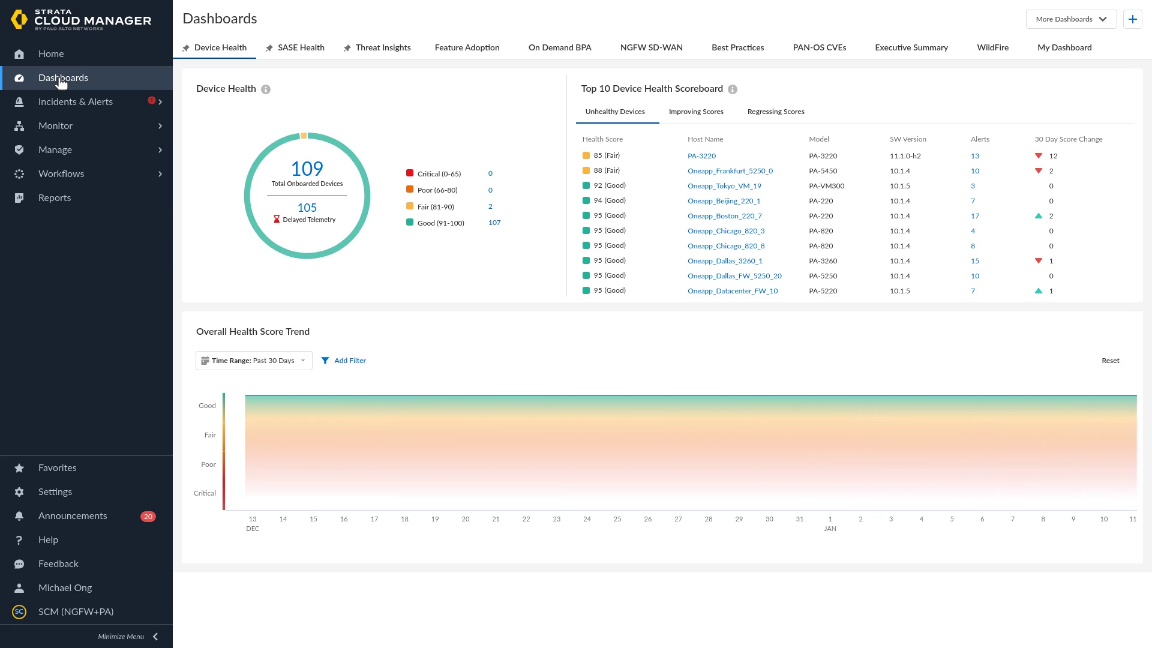
Show the More Dashboards catalogue of dashboards available to display.
left_click(1066, 18)
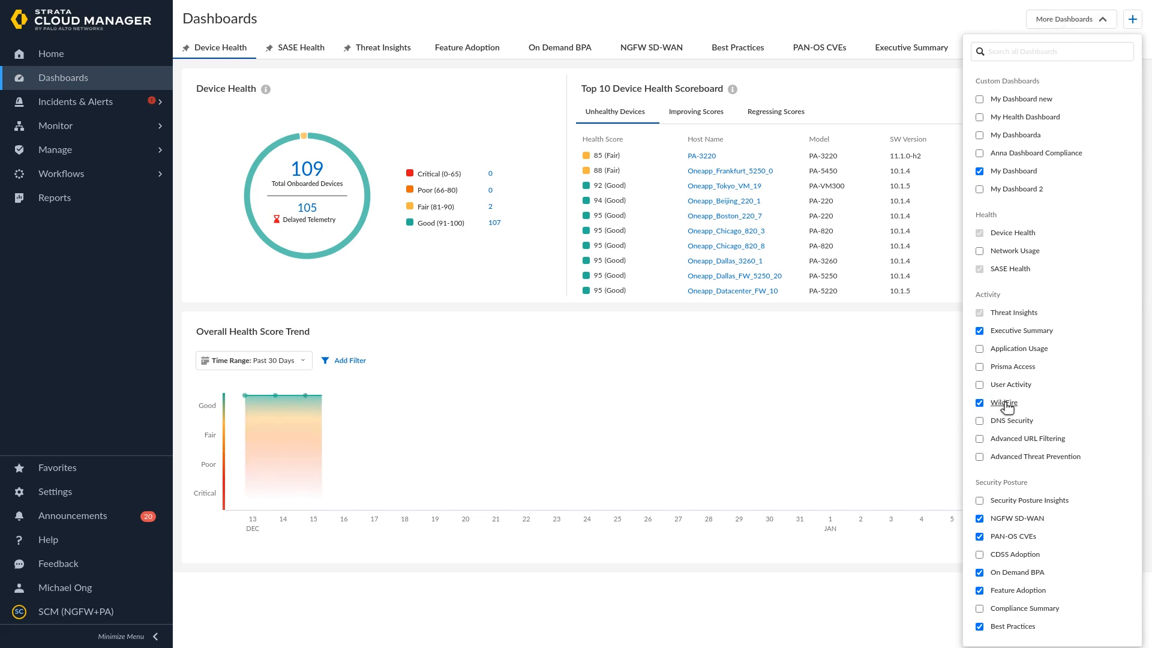
Add the WildFire dashboard so its sample submission and session data is shown.
left_click(979, 403)
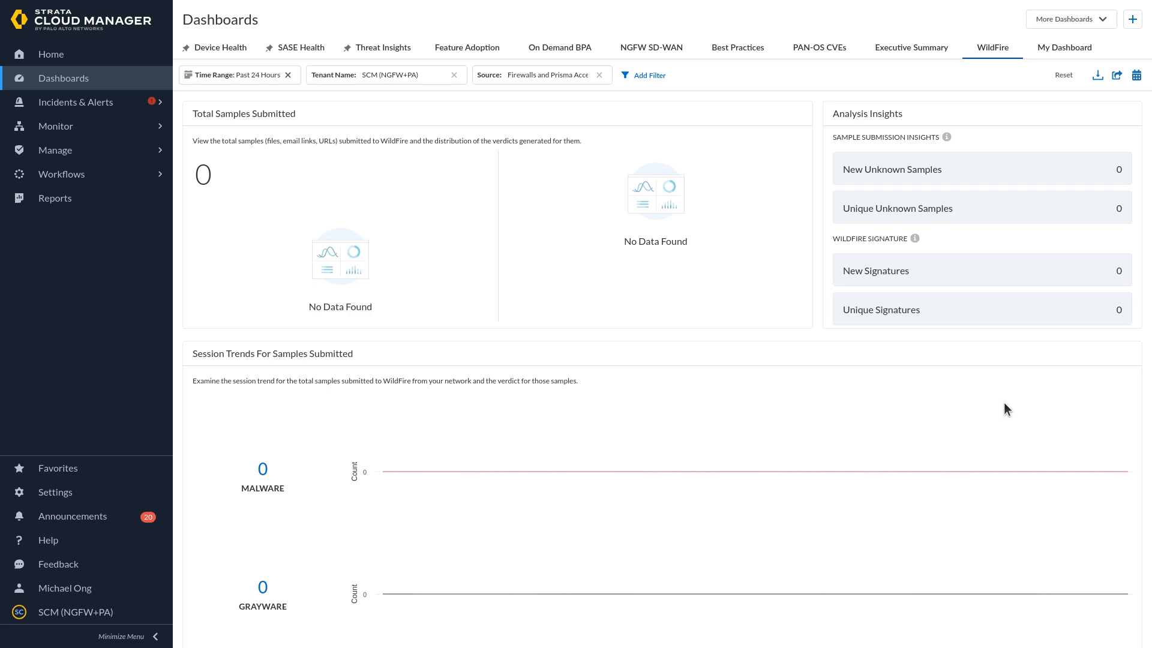
Bring up the WildFire Schedule Report form with default daily 3:00 am recurrence, ready for a recipient.
left_click(1139, 75)
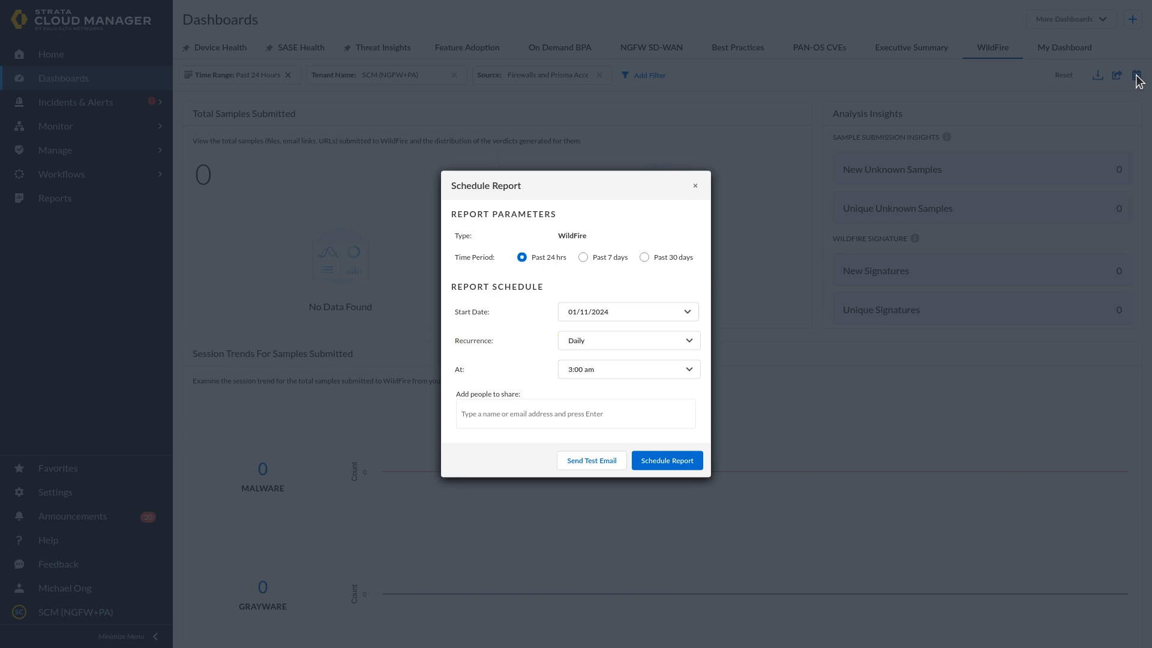
left_click(575, 412)
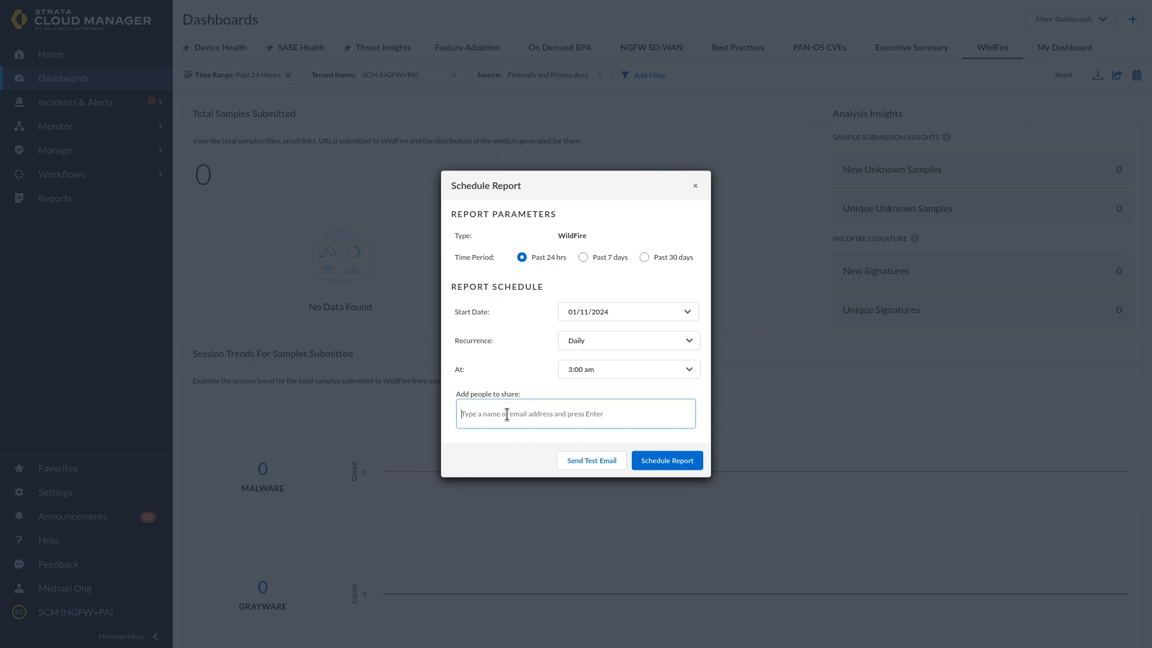
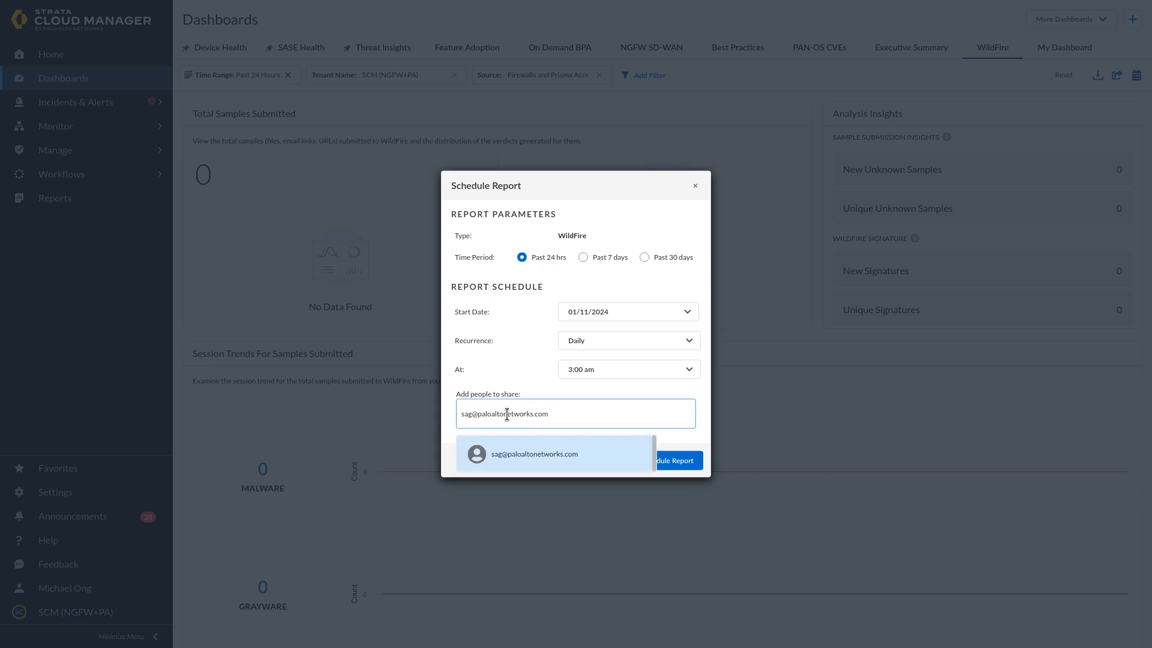
left_click(531, 453)
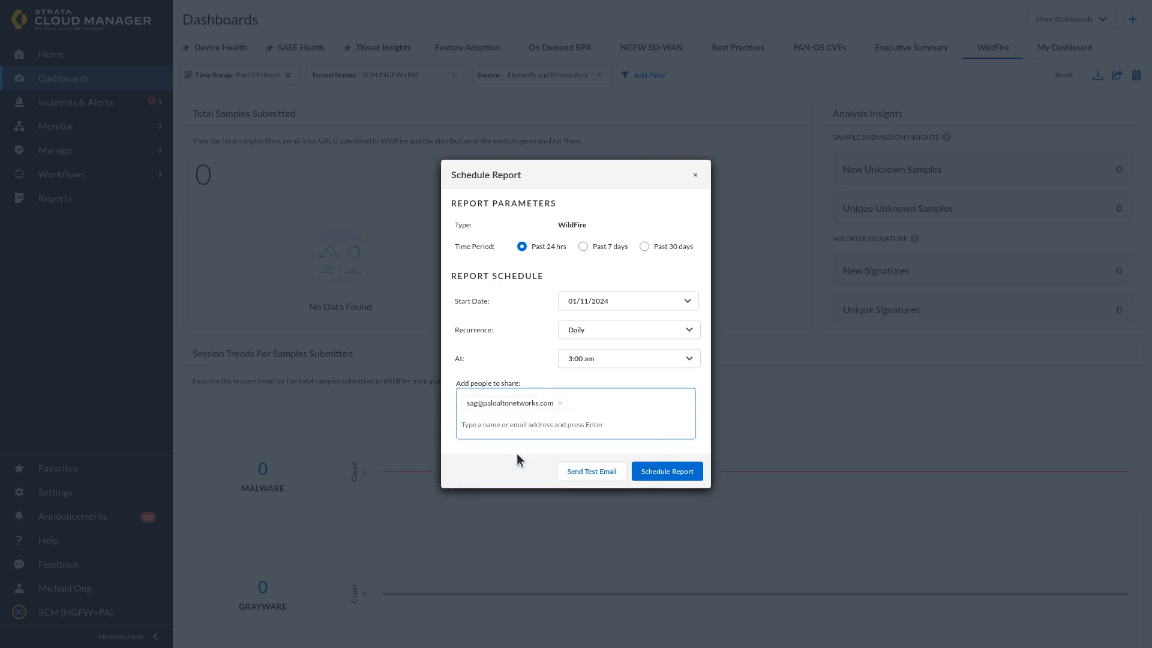
left_click(574, 425)
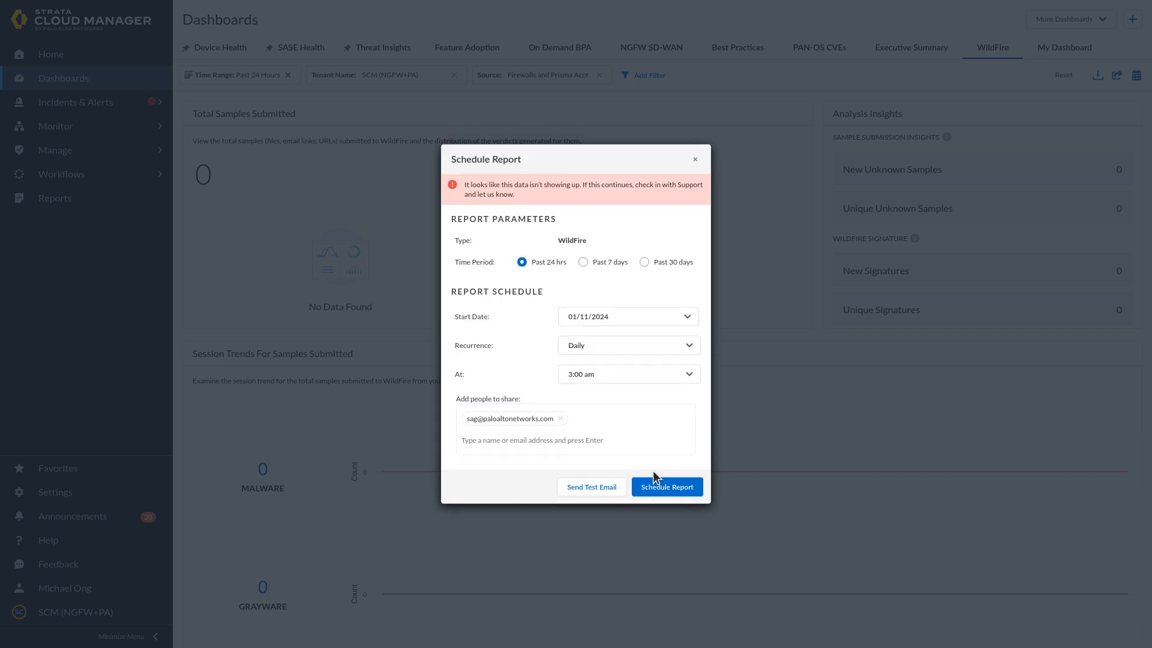
mouse_move(52, 204)
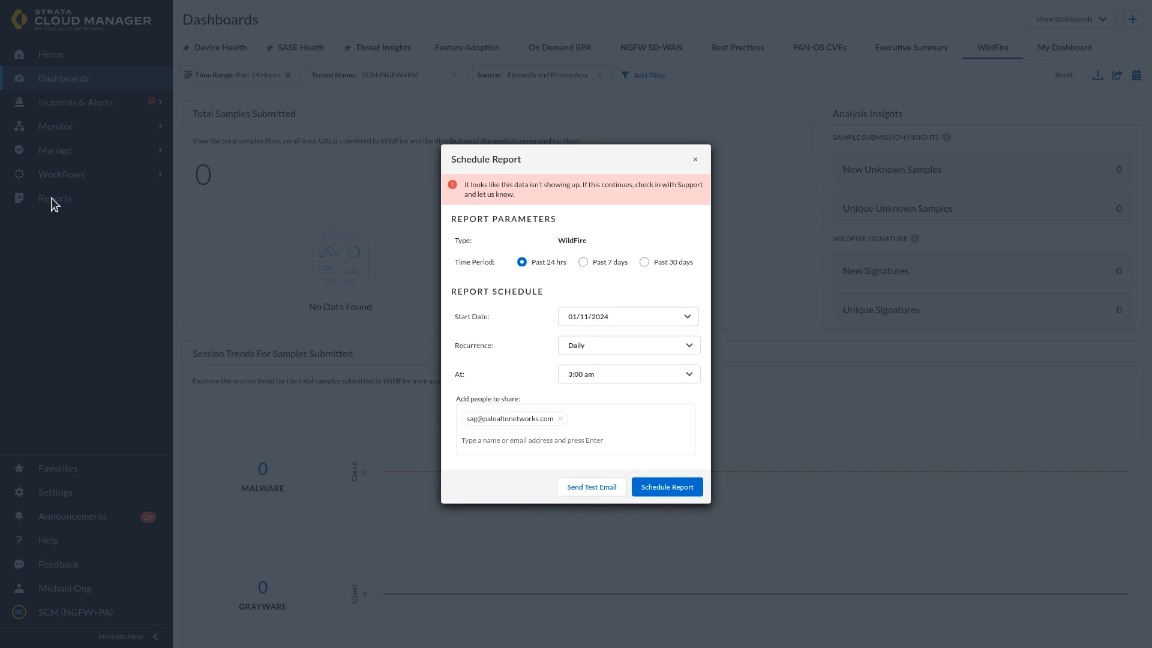
mouse_move(988, 71)
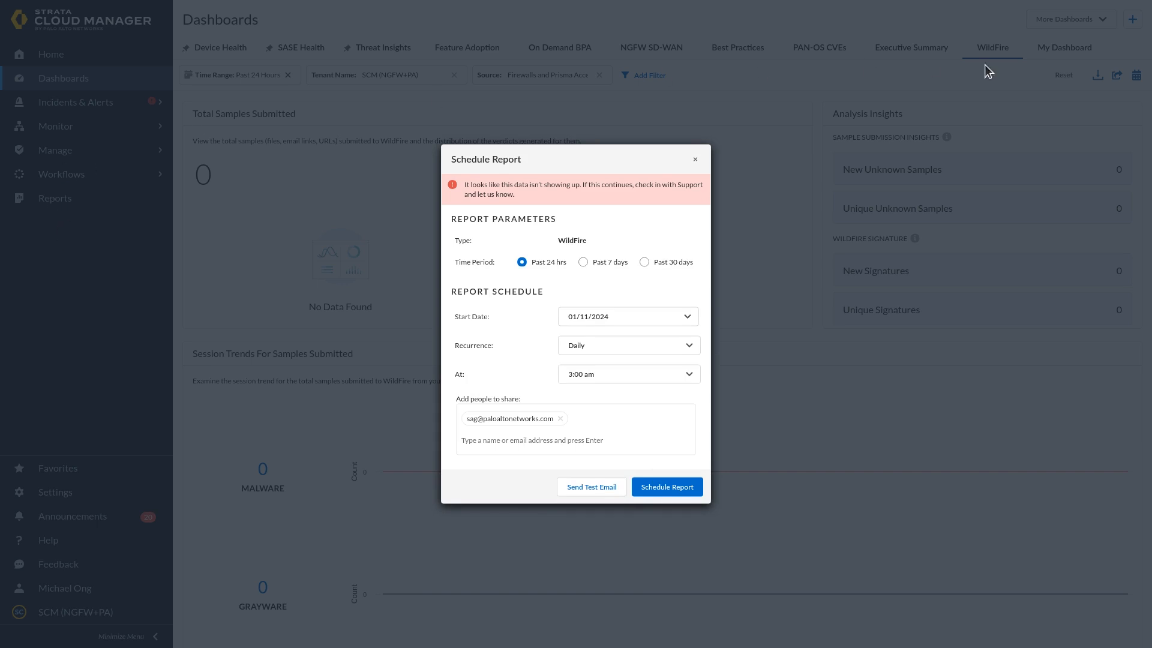
mouse_move(1108, 25)
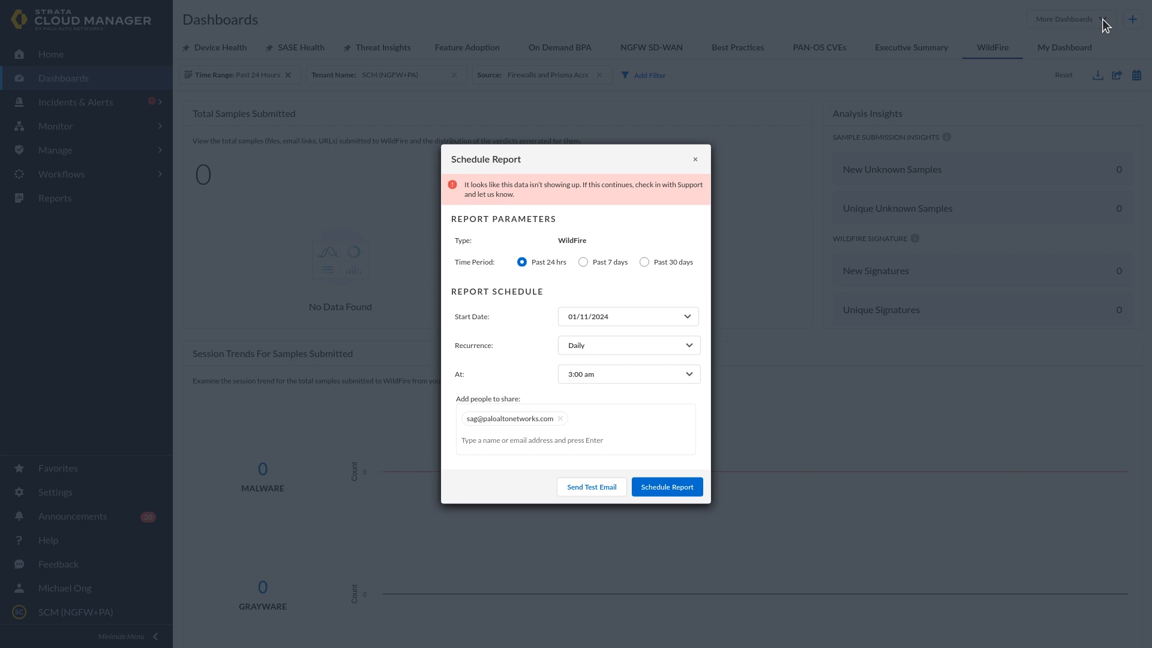